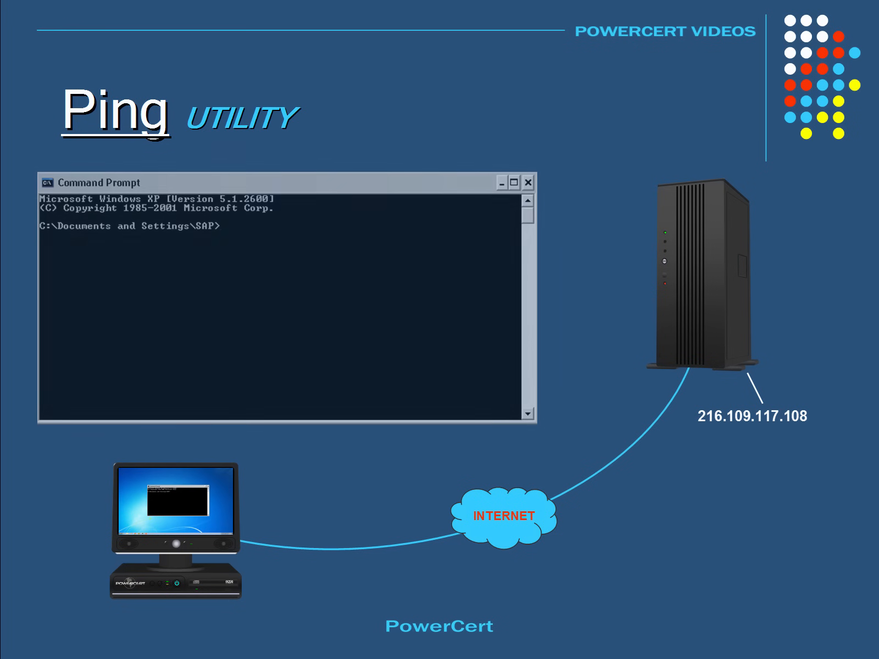
Enter the command ping 216.109.117.108 at the Command Prompt
type("ping 216.")
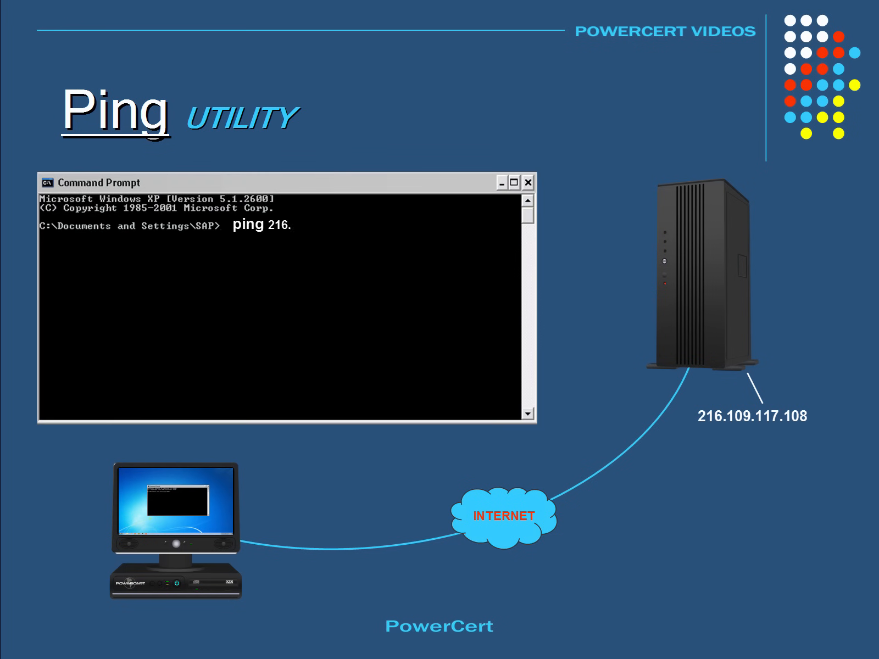
type("109.117.108")
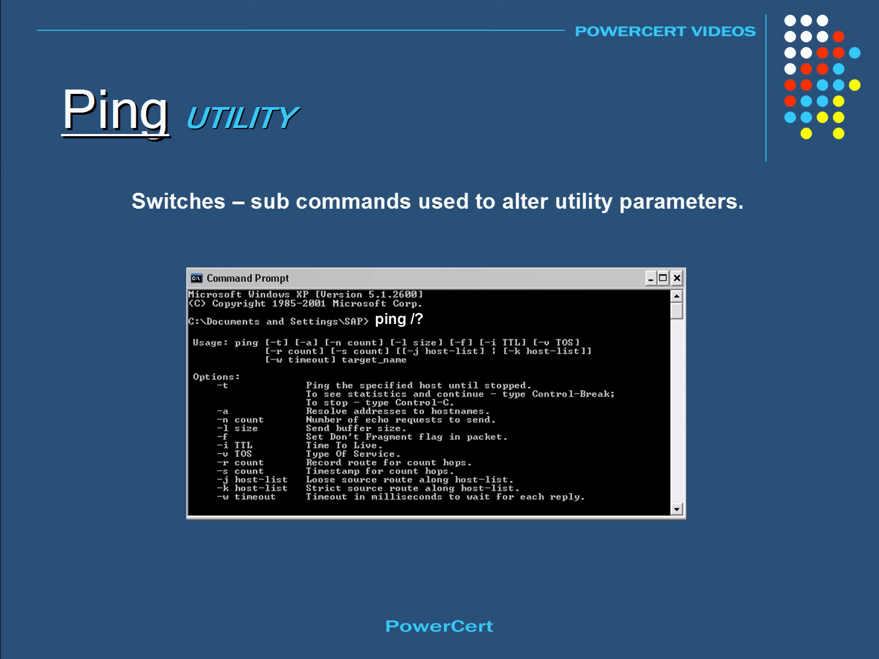
Advance past the ping /? switches slide to the Traceroute utility slide
key("Right")
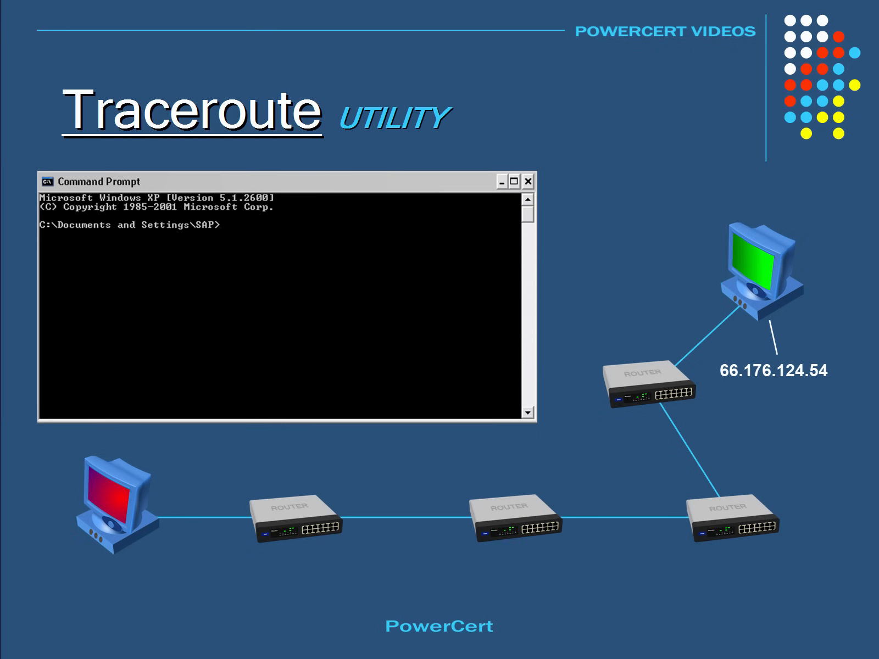
Enter tracert 66.176.124.54 in the Traceroute slide's Command Prompt
type("tracert 66.176.124.54")
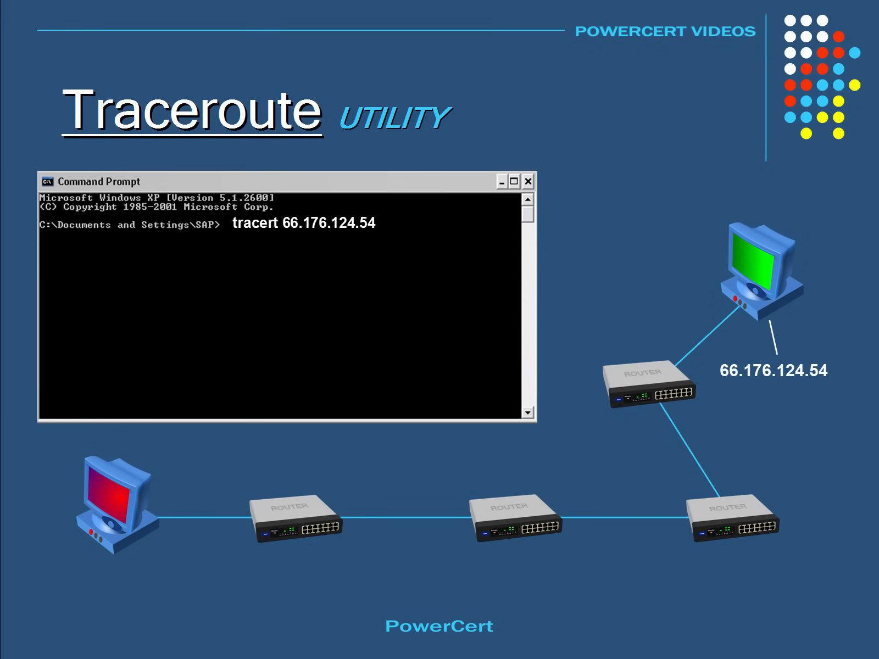